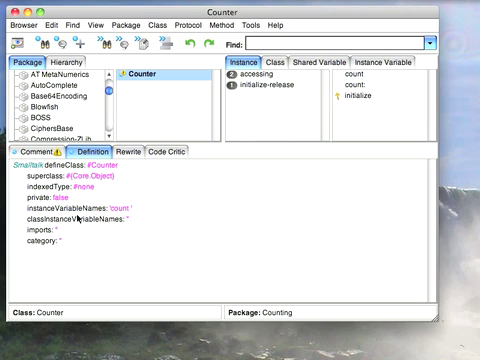
Start a New Class definition from the Class menu, then cancel the form
click(149, 26)
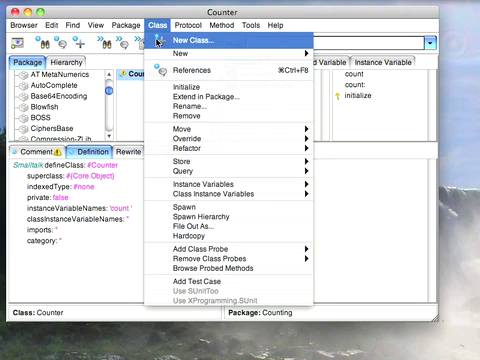
click(190, 38)
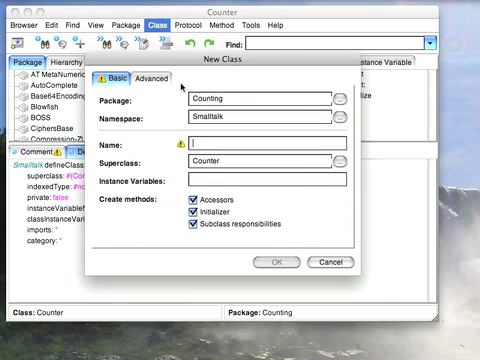
click(152, 82)
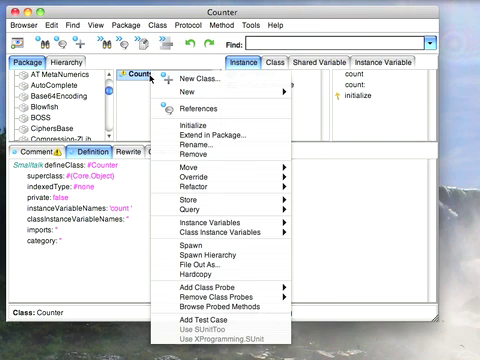
mouse_move(205, 78)
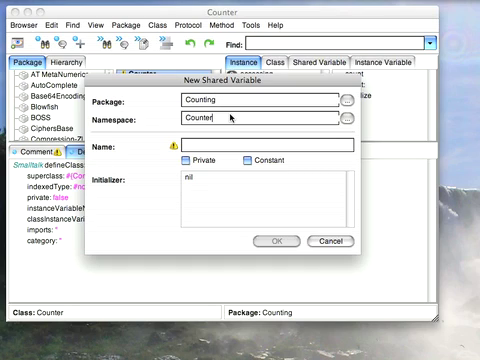
Create a Counter shared variable named DefaultValue with initializer 0
text(D)
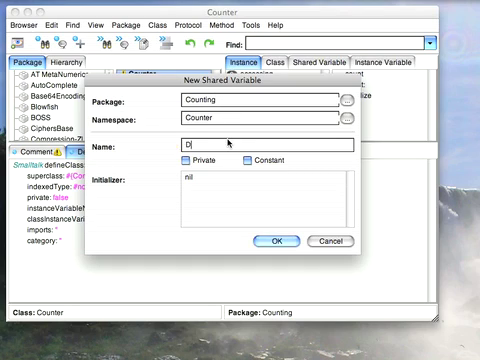
text(efaultValue)
click(268, 199)
text(0)
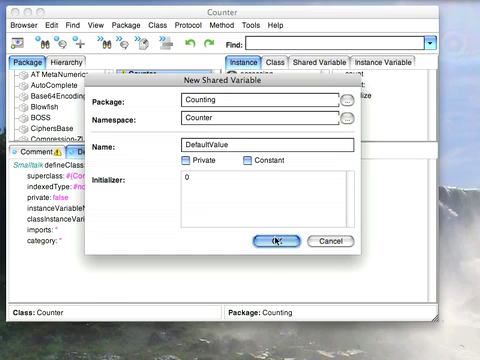
click(276, 241)
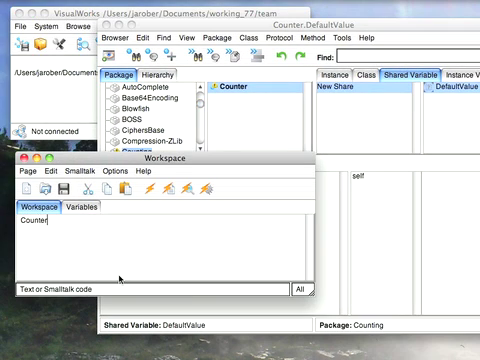
Type the Counter.DefaultValue expression in the Workspace
text(DefaultValue)
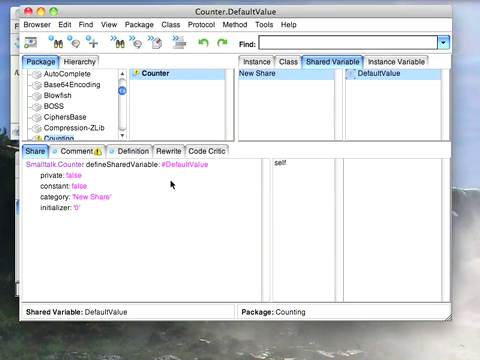
mouse_move(178, 185)
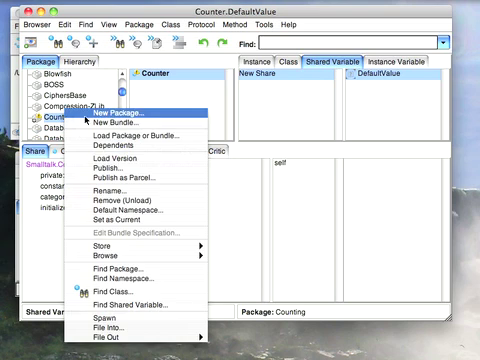
mouse_move(120, 315)
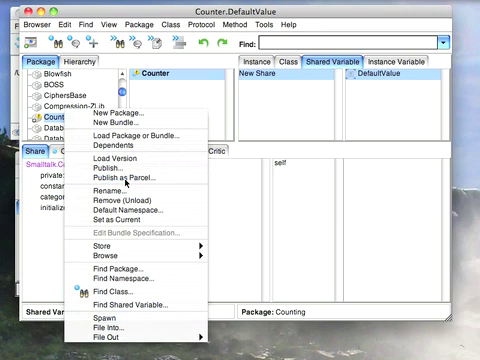
Publish the Counting package as a parcel and exit the image without saving
click(124, 177)
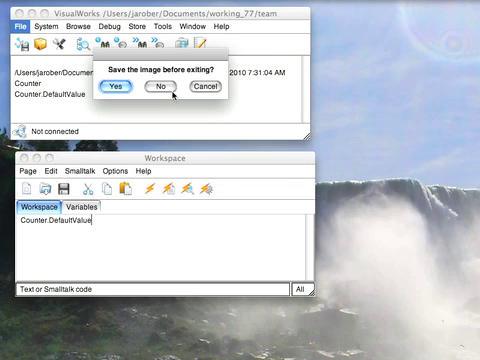
click(159, 91)
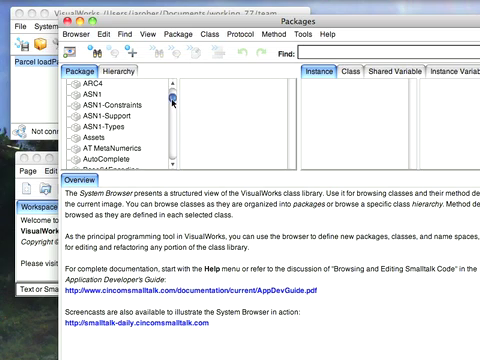
In the reloaded image, select Counting and view DefaultValue's initializer '0'
click(100, 117)
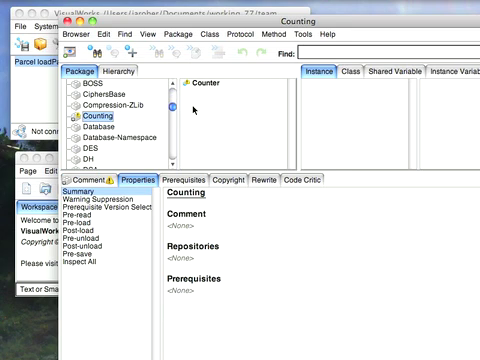
click(389, 71)
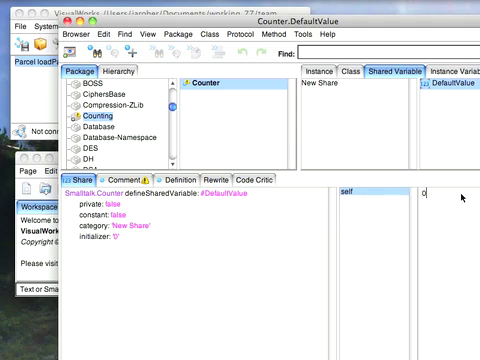
mouse_move(441, 22)
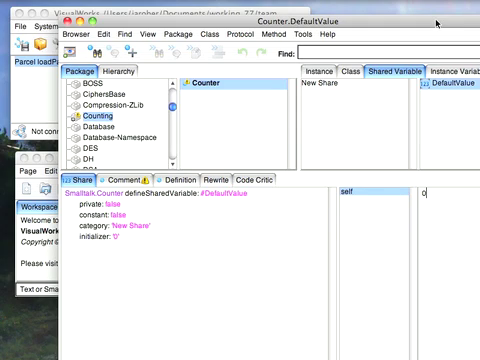